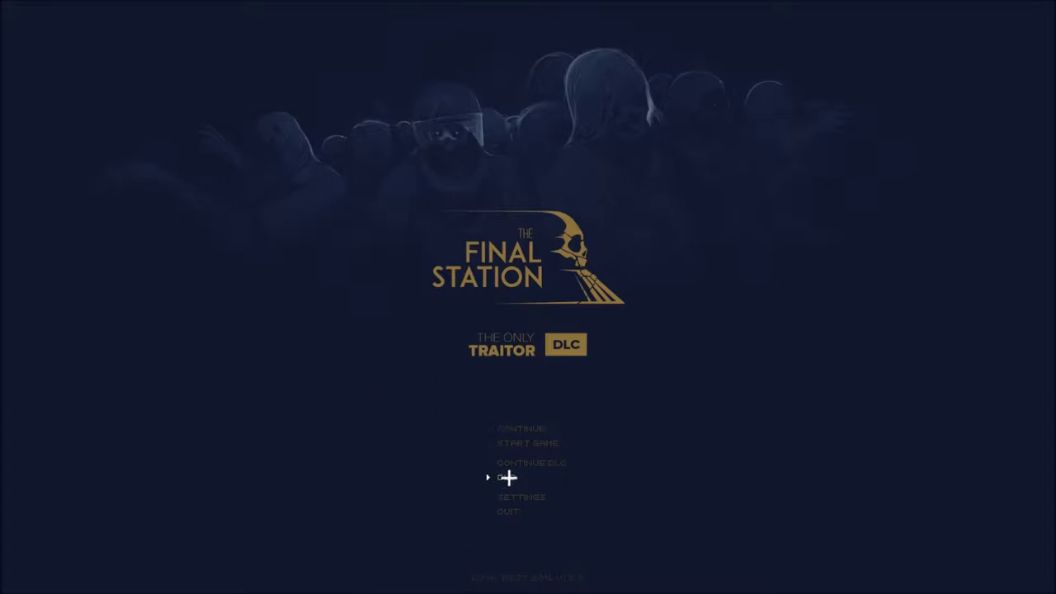
{"action": "left_click", "coordinate": [521, 428]}
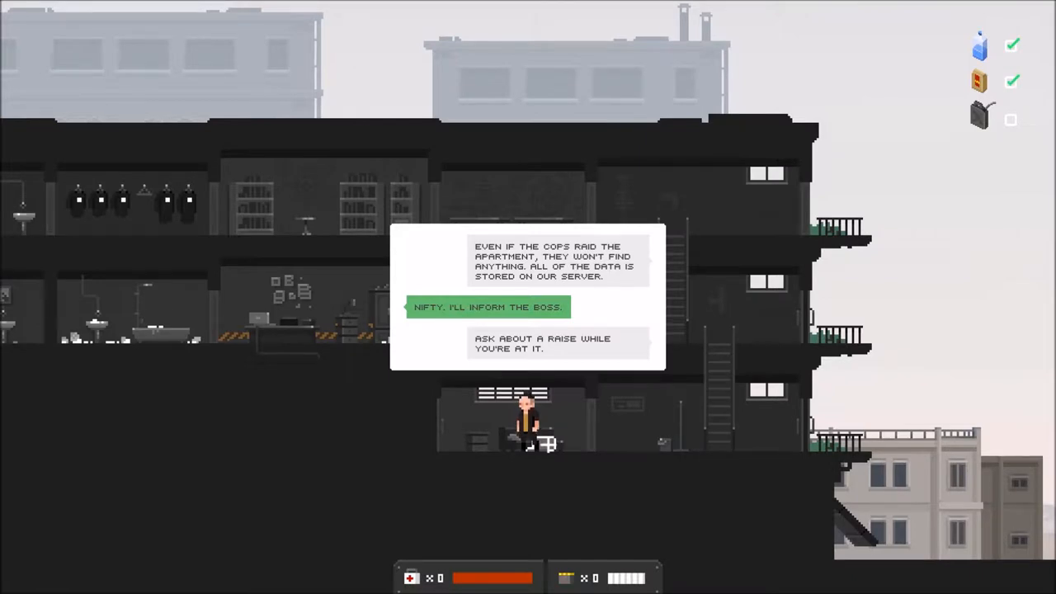
{"action": "left_click", "coordinate": [488, 307]}
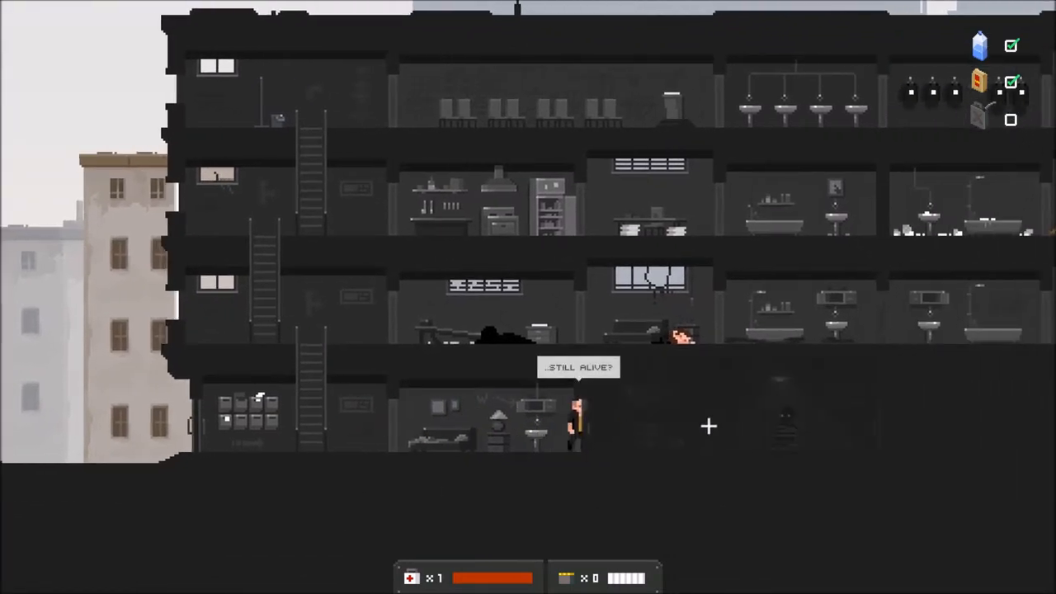
{"action": "scroll", "scroll_direction": "right", "scroll_amount": 3}
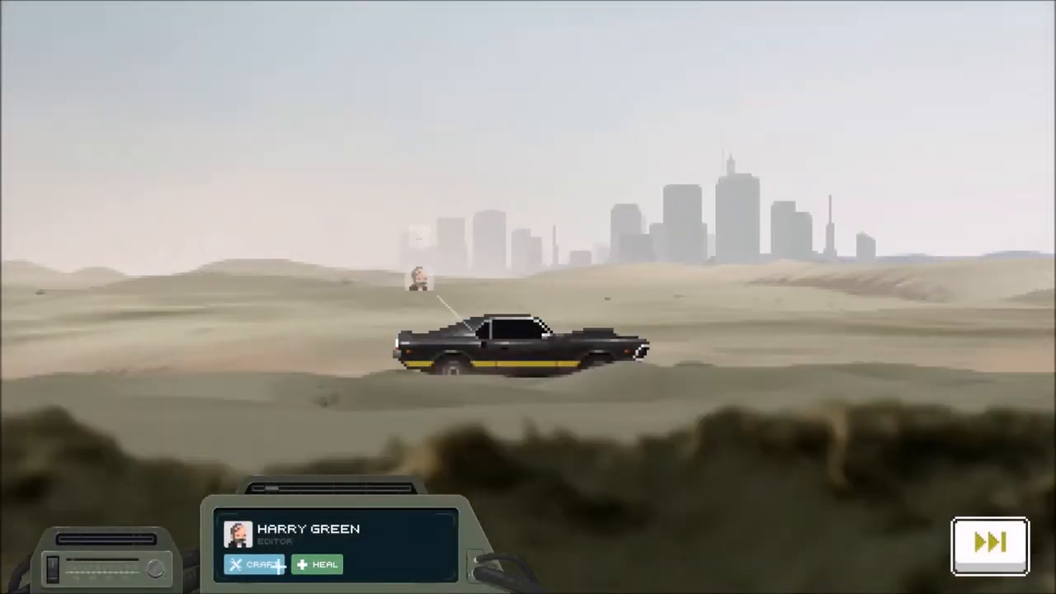
{"action": "left_click", "coordinate": [317, 565]}
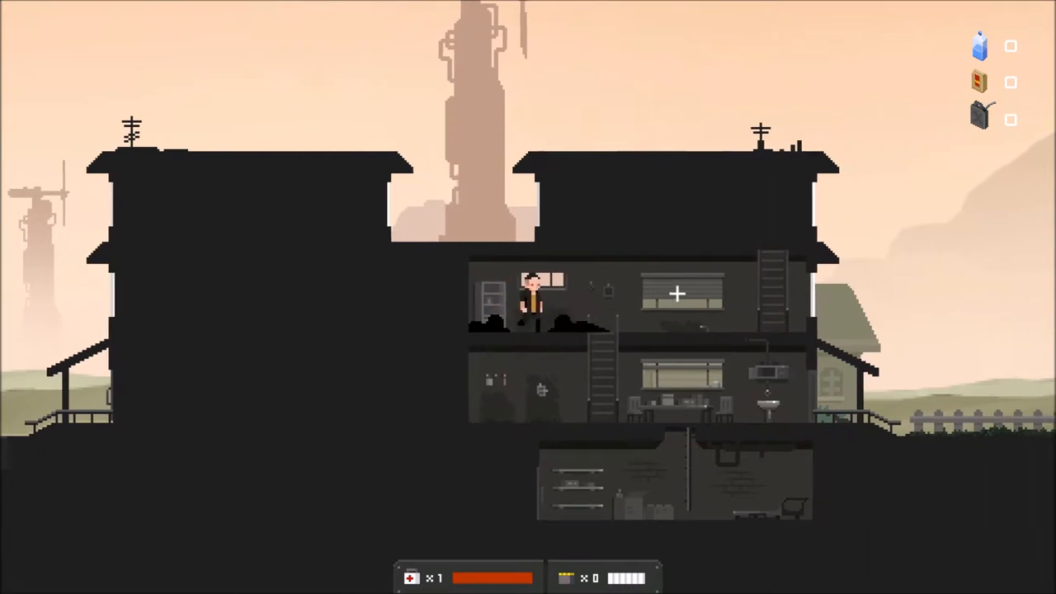
{"action": "scroll", "scroll_direction": "right", "scroll_amount": 3}
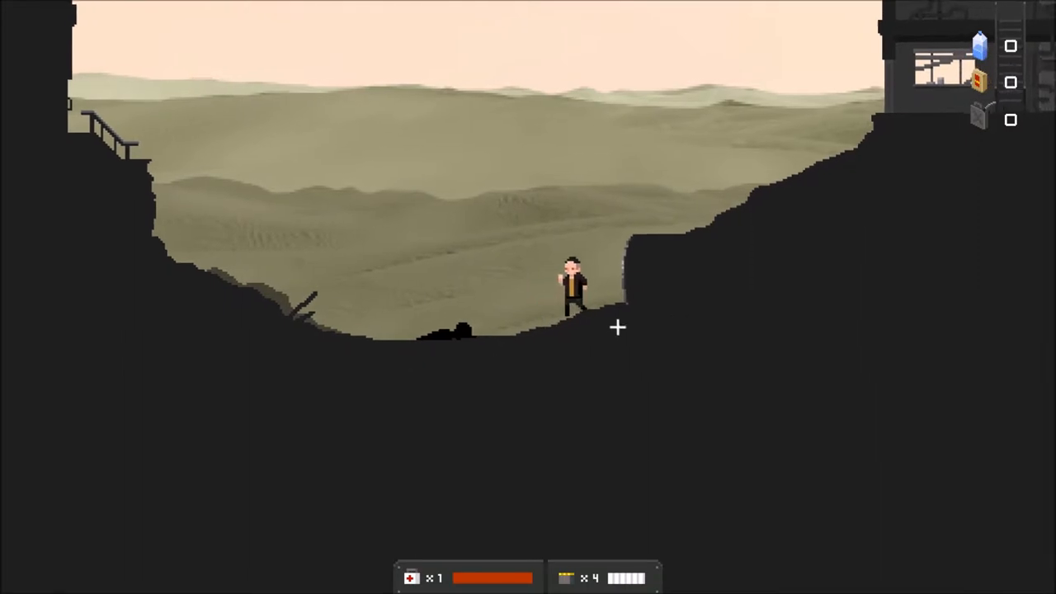
{"action": "key", "text": "a"}
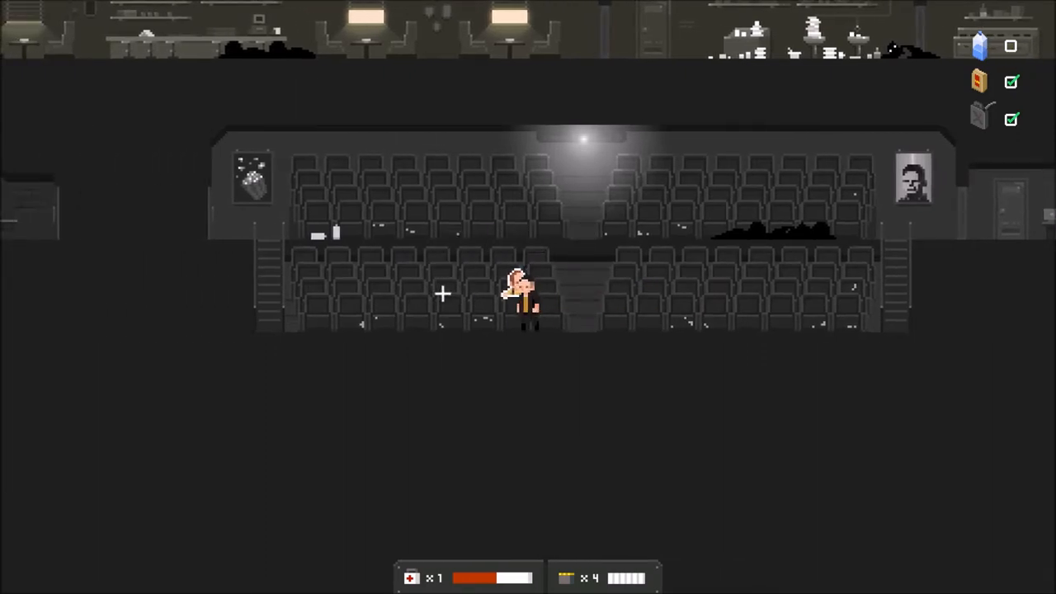
{"action": "left_click", "coordinate": [519, 293]}
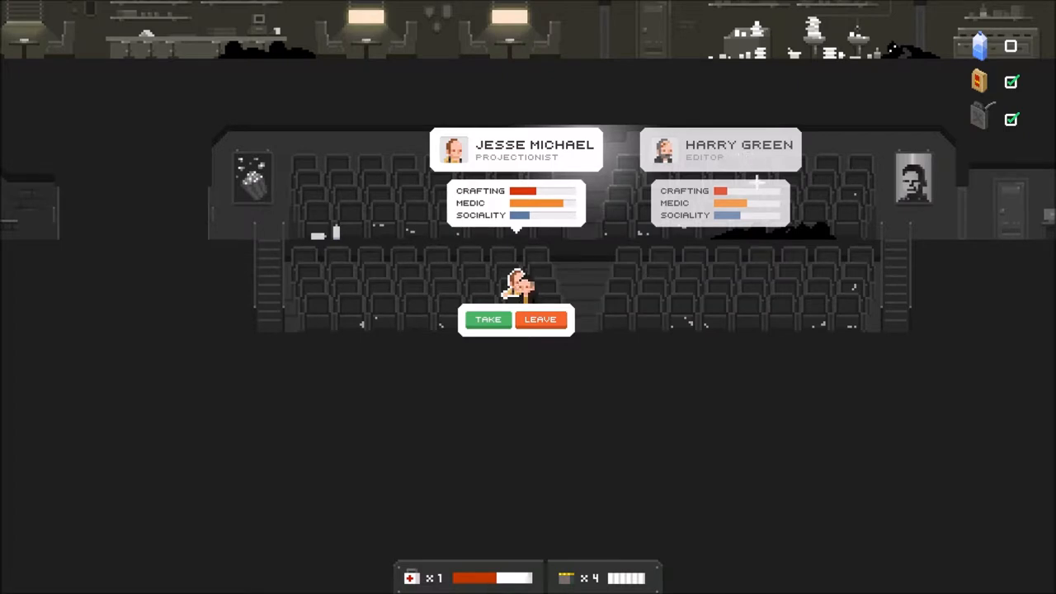
{"action": "mouse_move", "coordinate": [750, 264]}
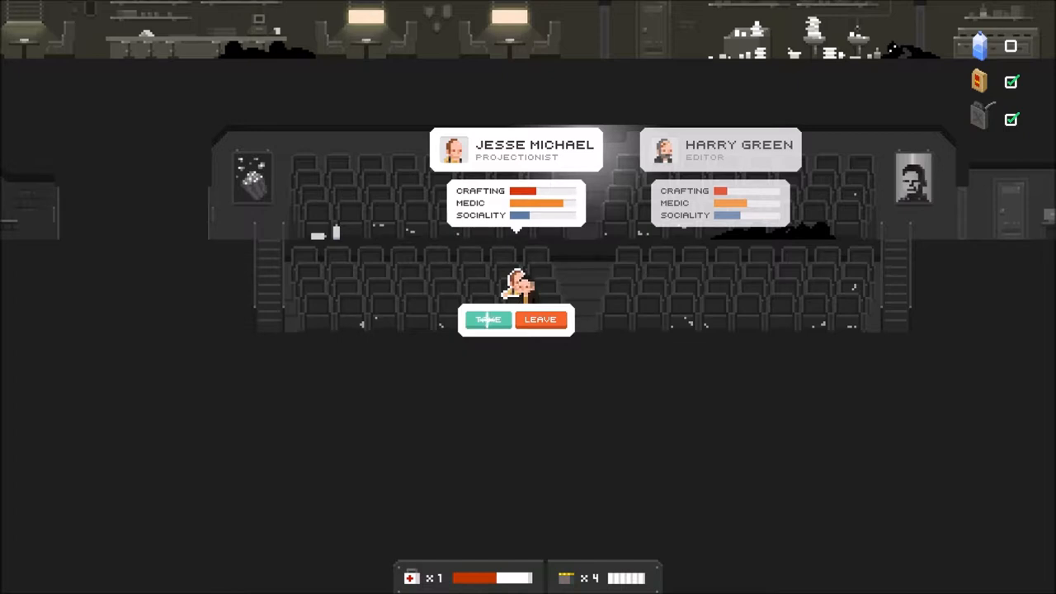
{"action": "left_click", "coordinate": [541, 320]}
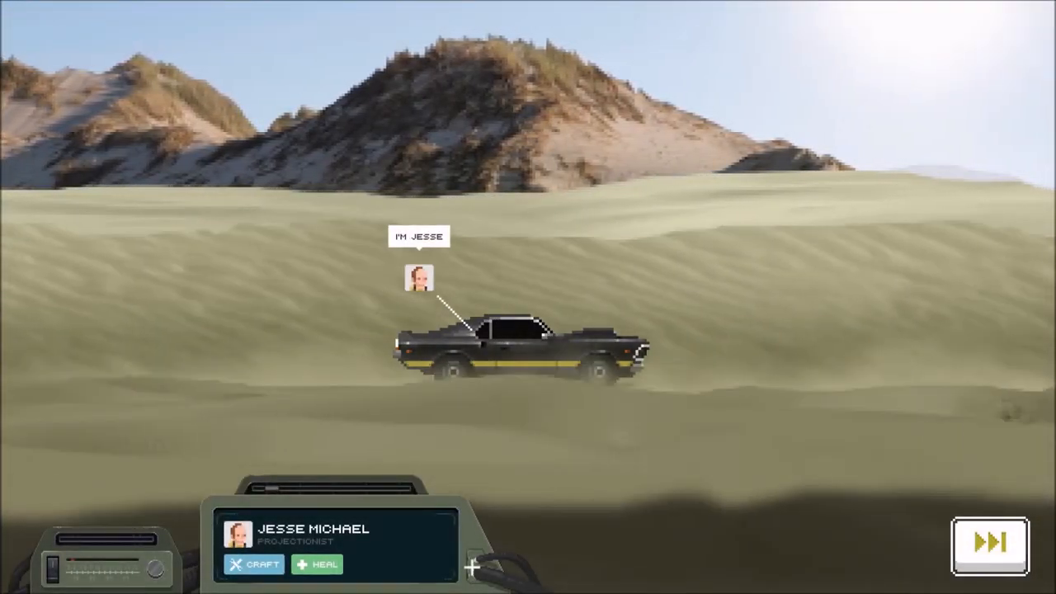
{"action": "left_click", "coordinate": [317, 564]}
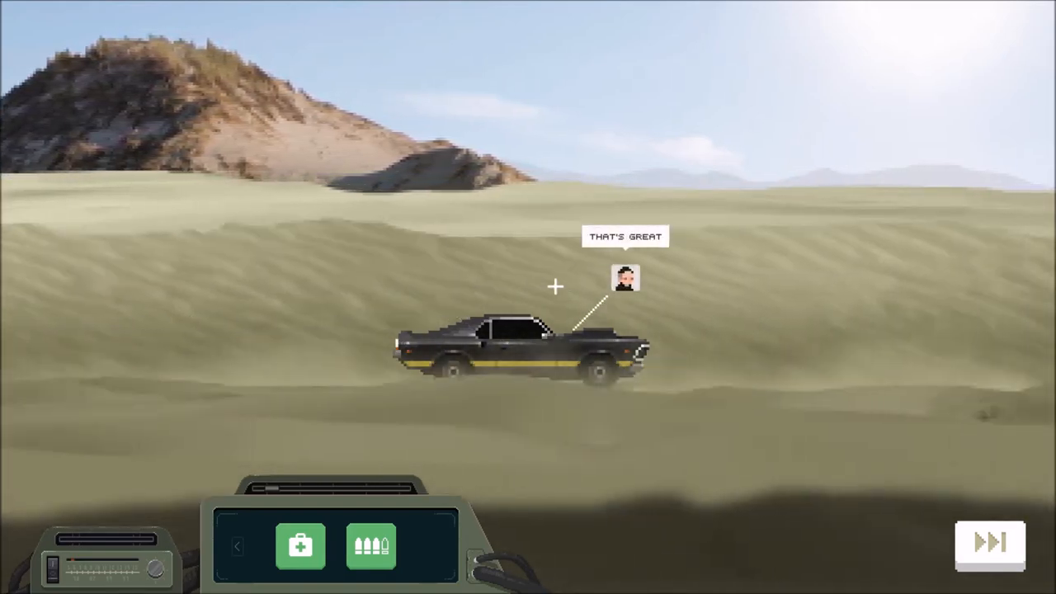
{"action": "left_click", "coordinate": [990, 542]}
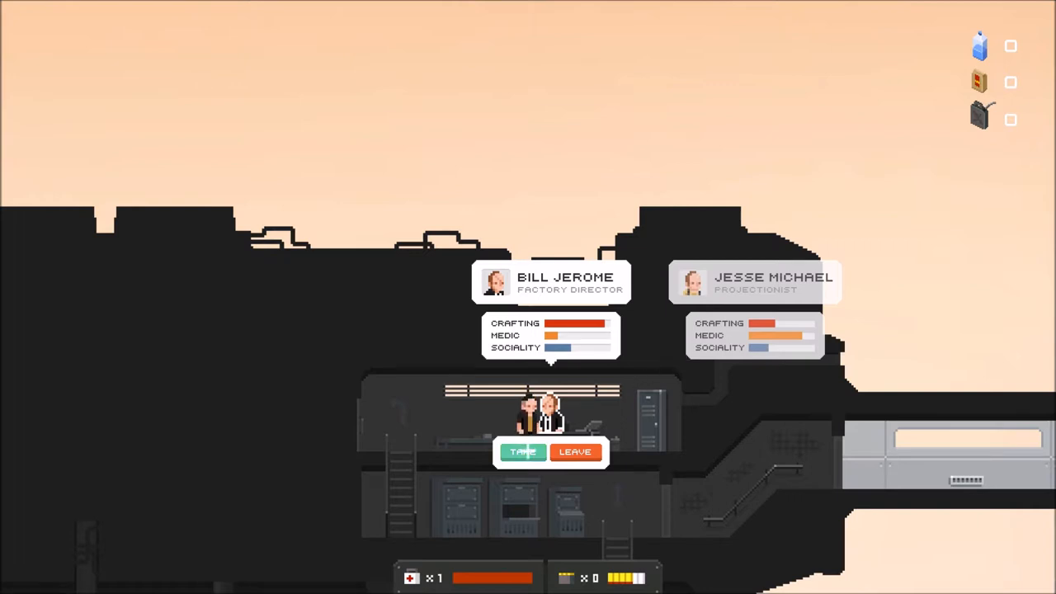
{"action": "left_click", "coordinate": [521, 452]}
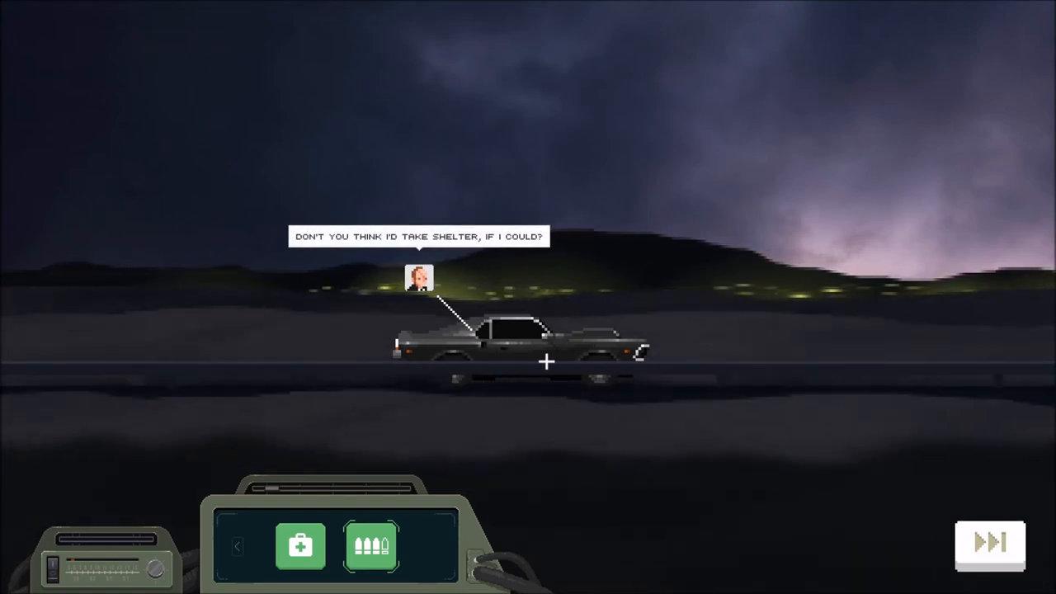
{"action": "left_click", "coordinate": [989, 541]}
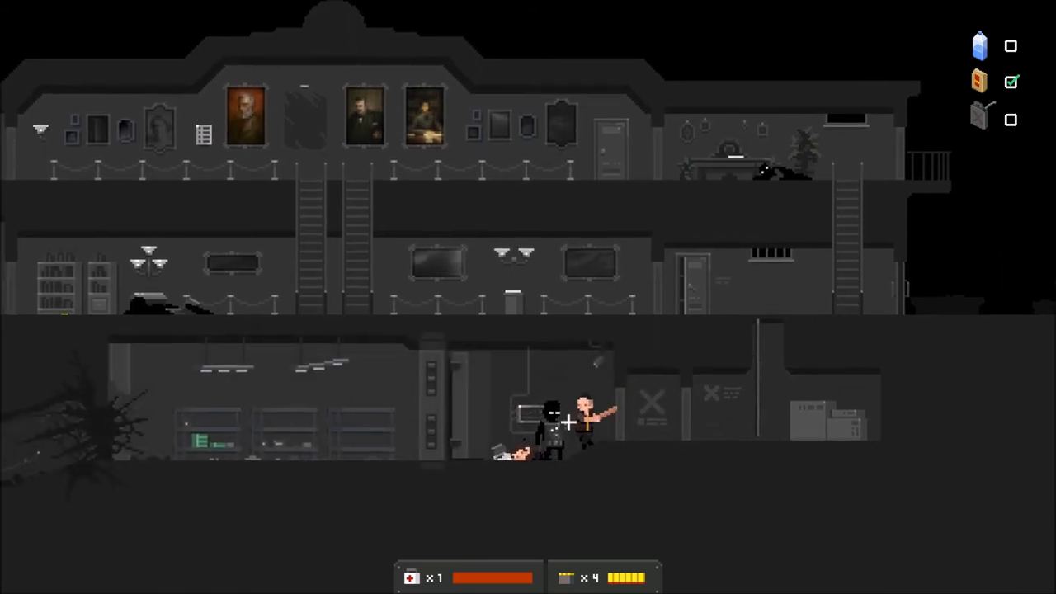
{"action": "left_click", "coordinate": [569, 422]}
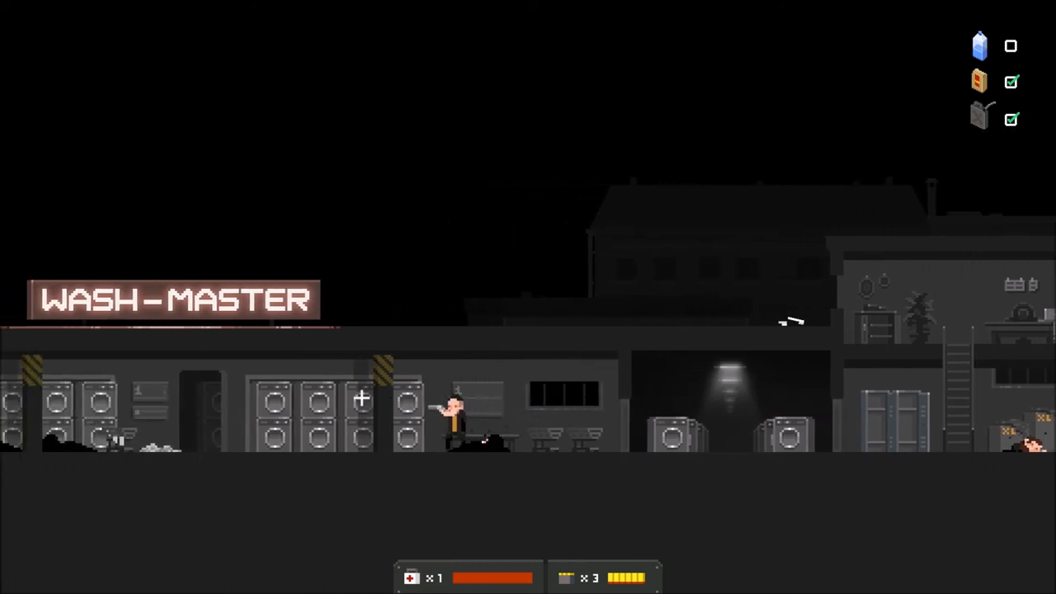
{"action": "scroll", "scroll_direction": "right", "scroll_amount": 3}
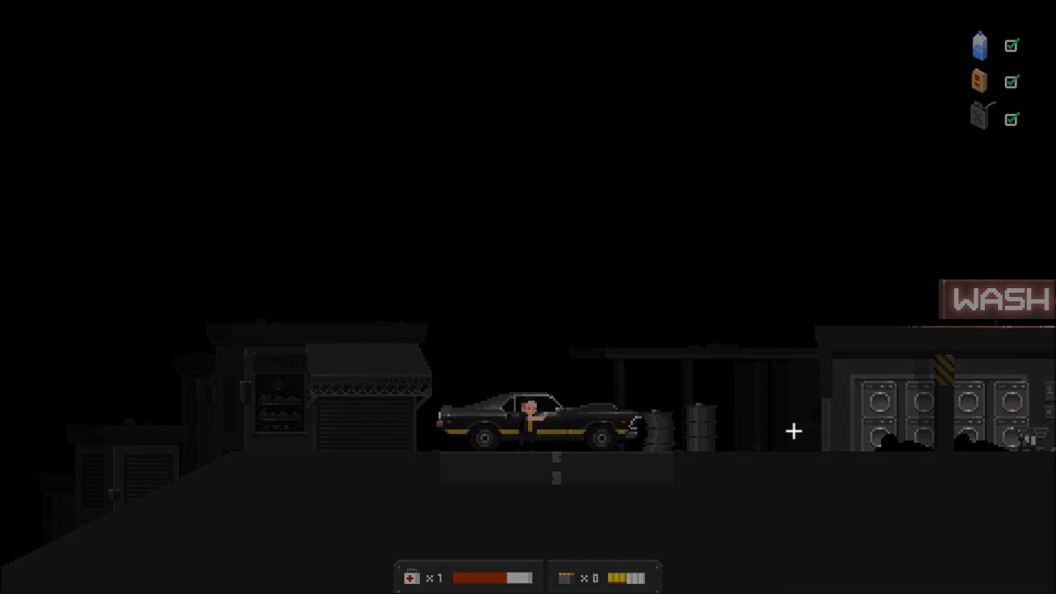
{"action": "key", "text": "Escape"}
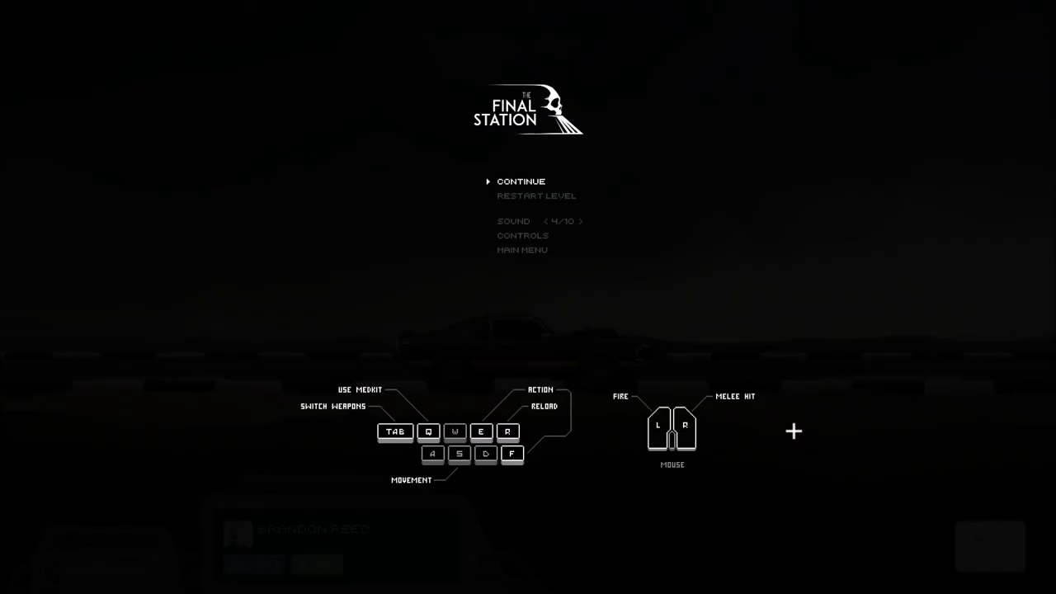
{"action": "mouse_move", "coordinate": [416, 162]}
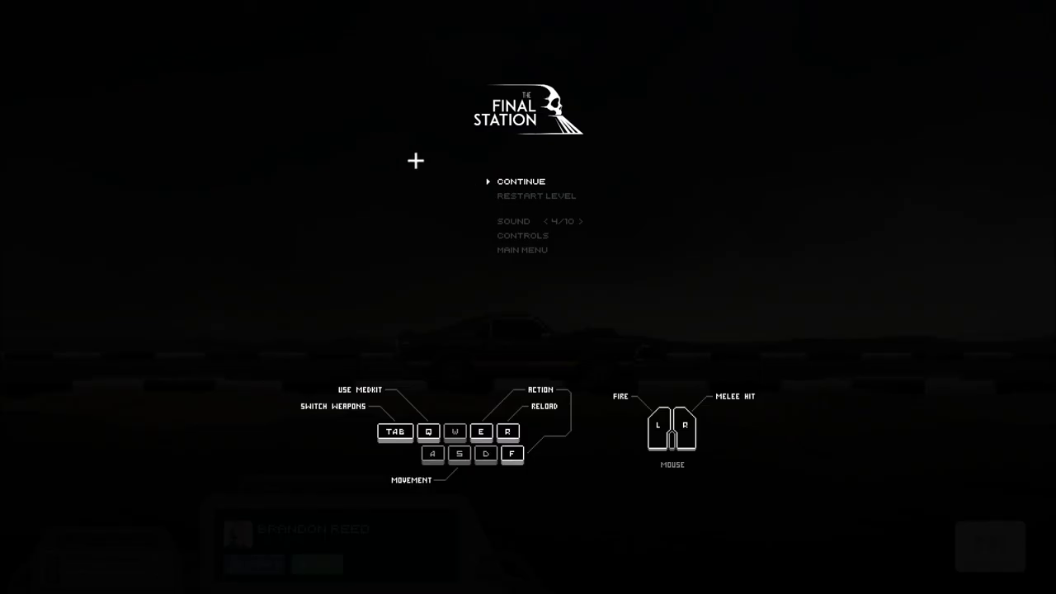
{"action": "mouse_move", "coordinate": [511, 249]}
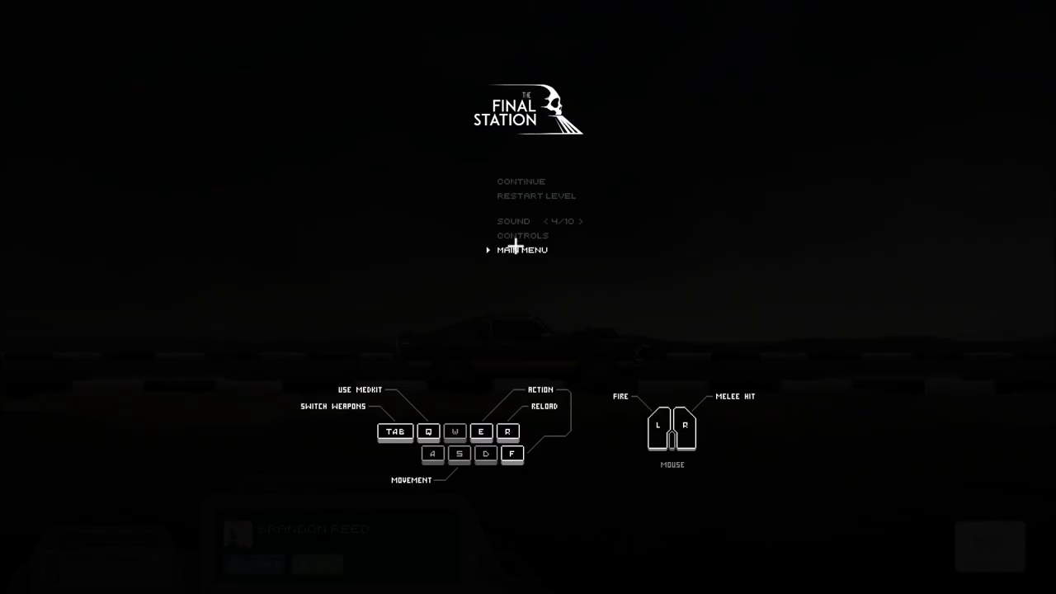